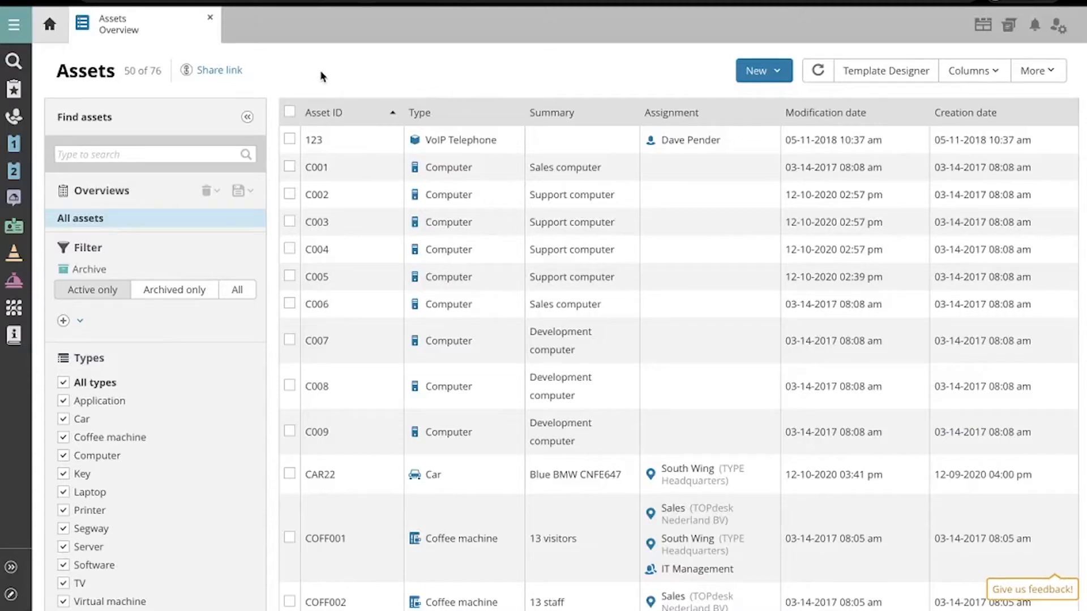
pyautogui.moveTo(164, 222)
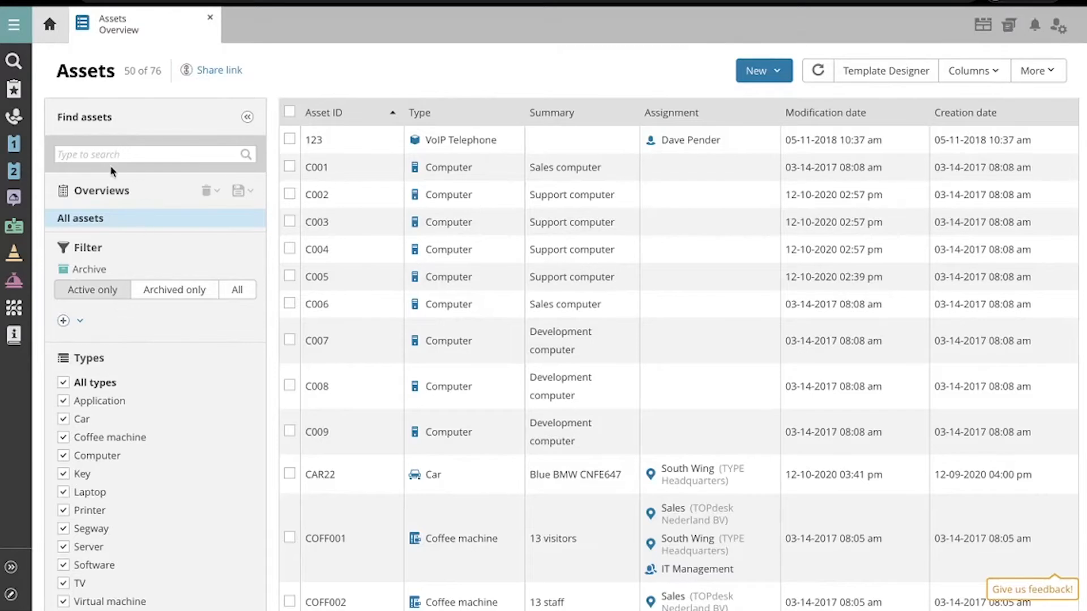
pyautogui.moveTo(98, 279)
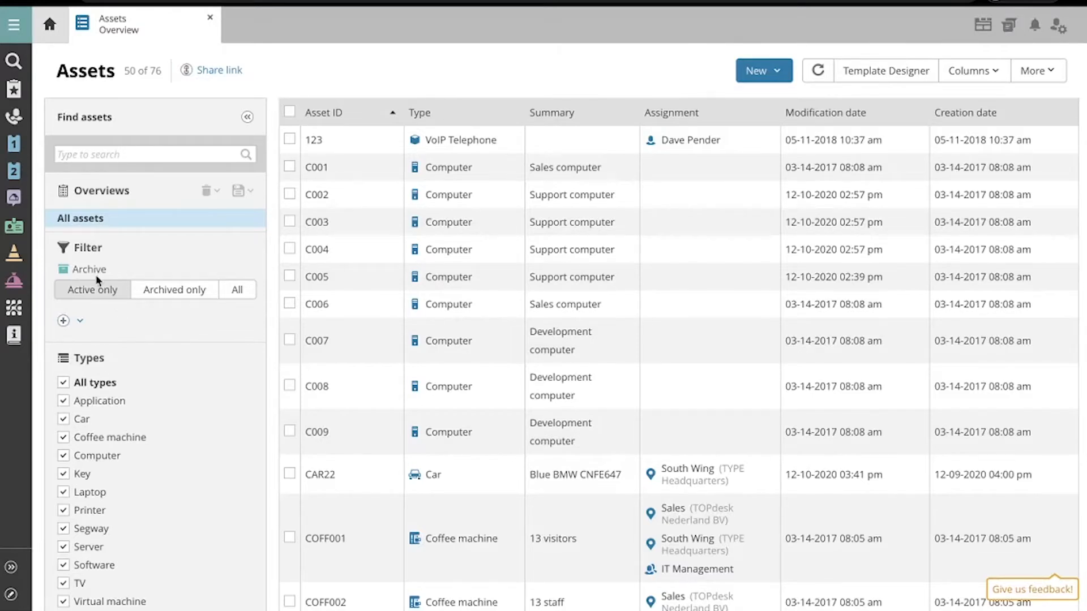
pyautogui.moveTo(145, 292)
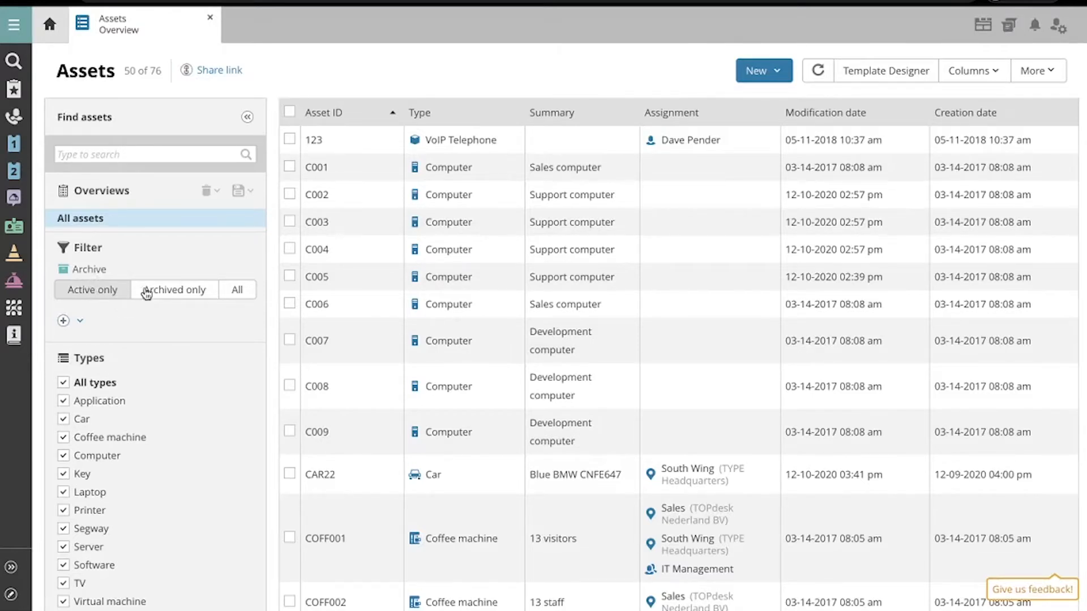
# Try the archive filter: archived only, archived plus active, then active only again.
pyautogui.click(174, 290)
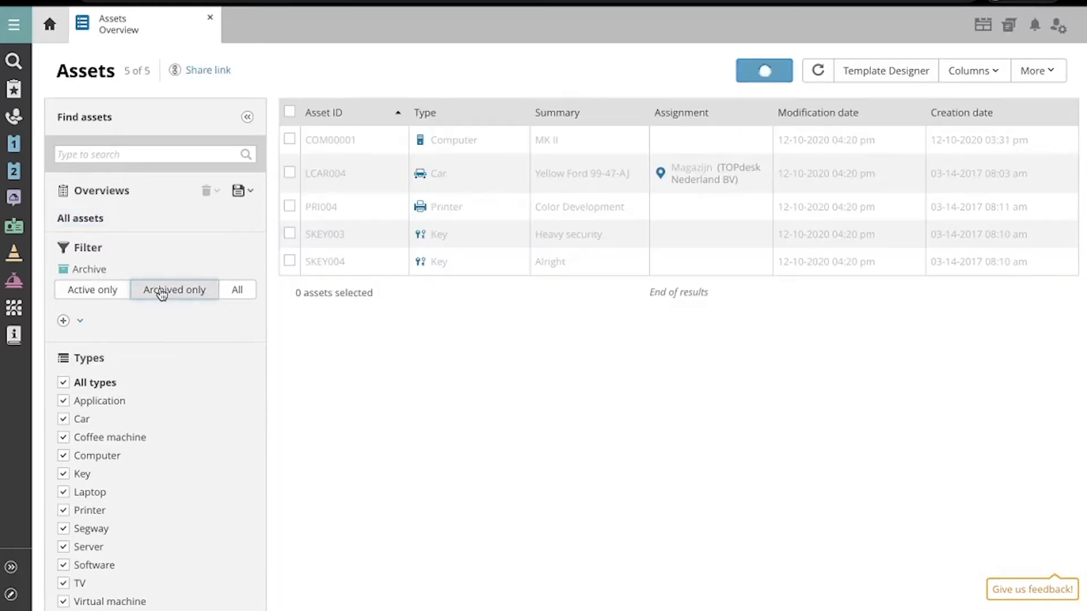
pyautogui.click(237, 290)
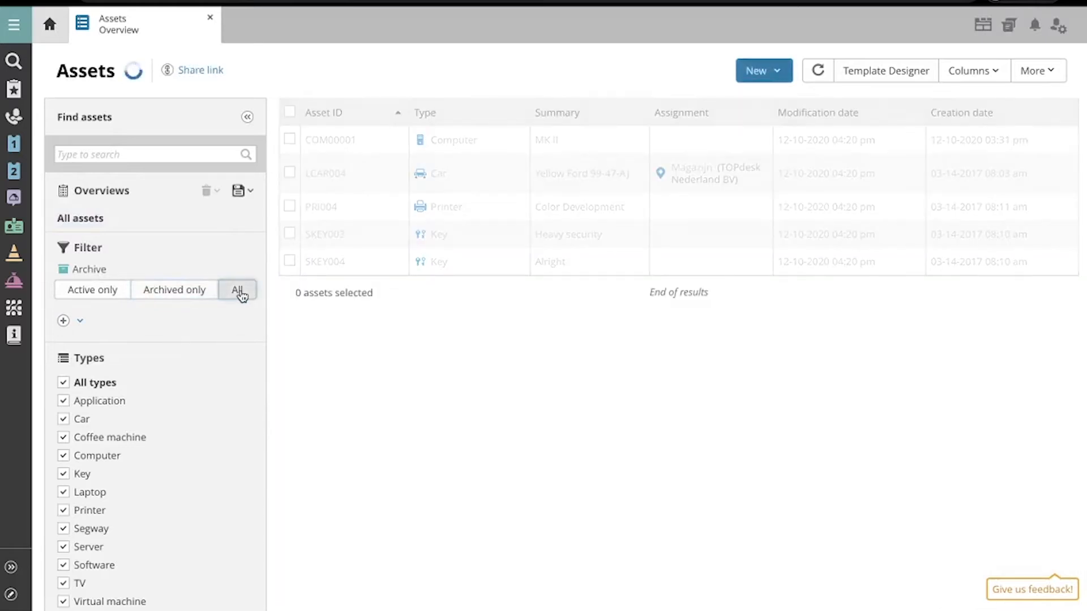
pyautogui.click(237, 289)
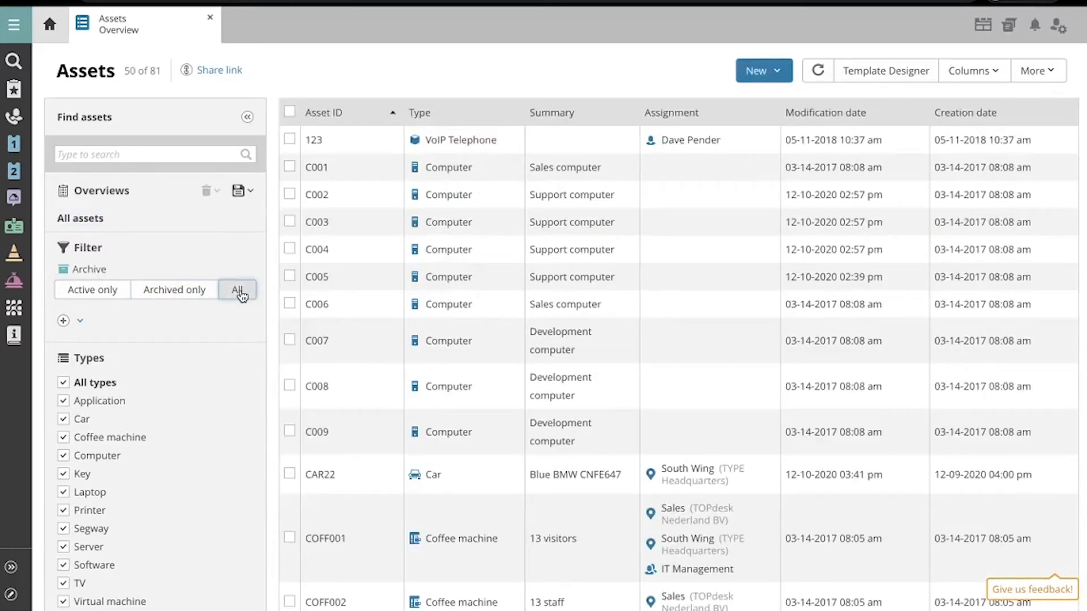
pyautogui.click(92, 290)
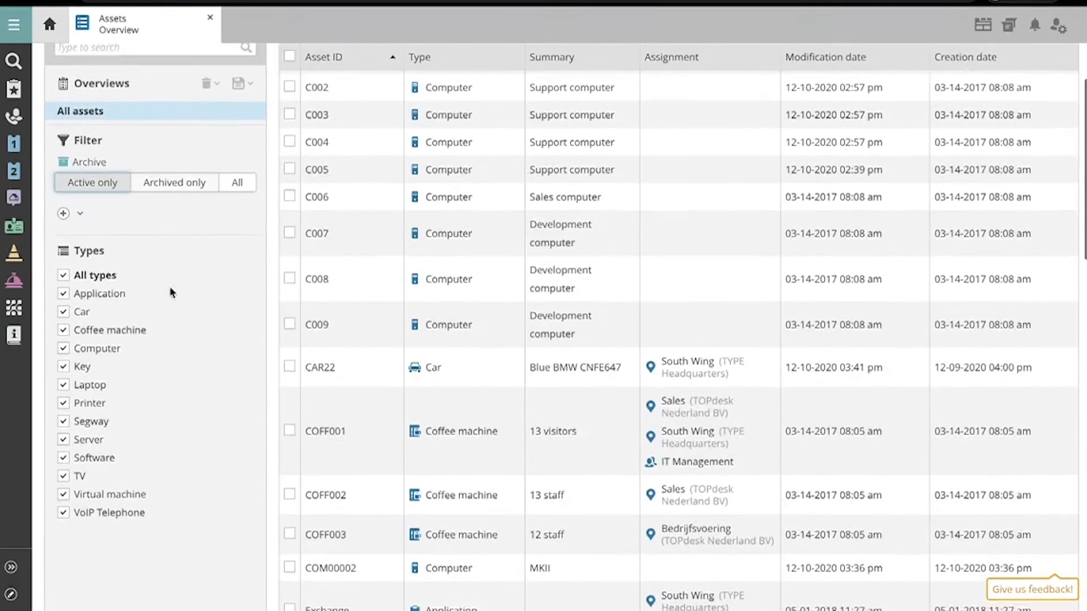
# Add a Branch / Location filter from the extra filters list.
pyautogui.scroll(-3)
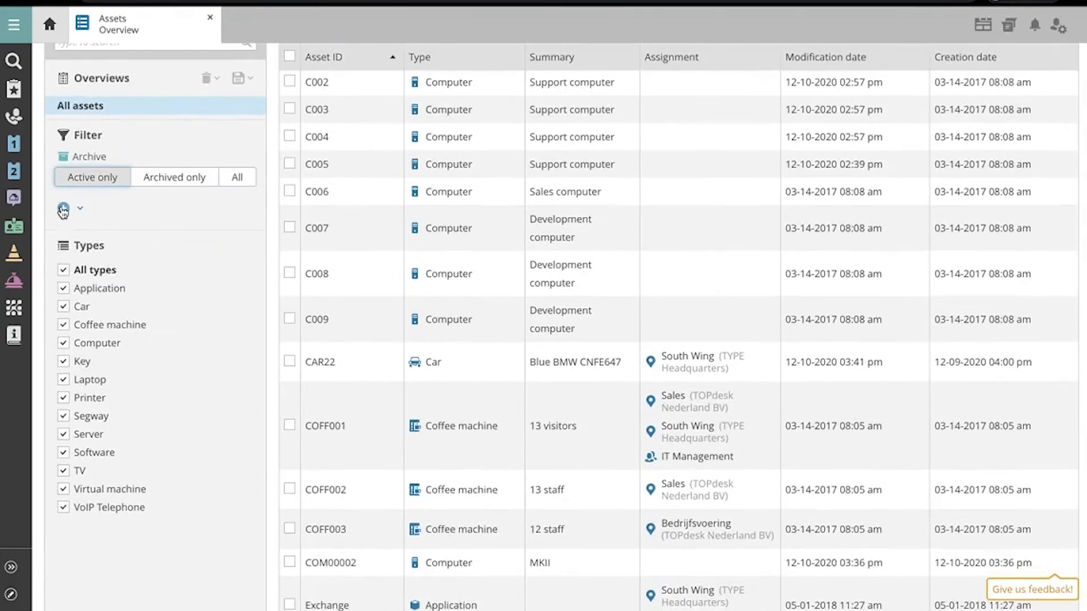
pyautogui.click(63, 209)
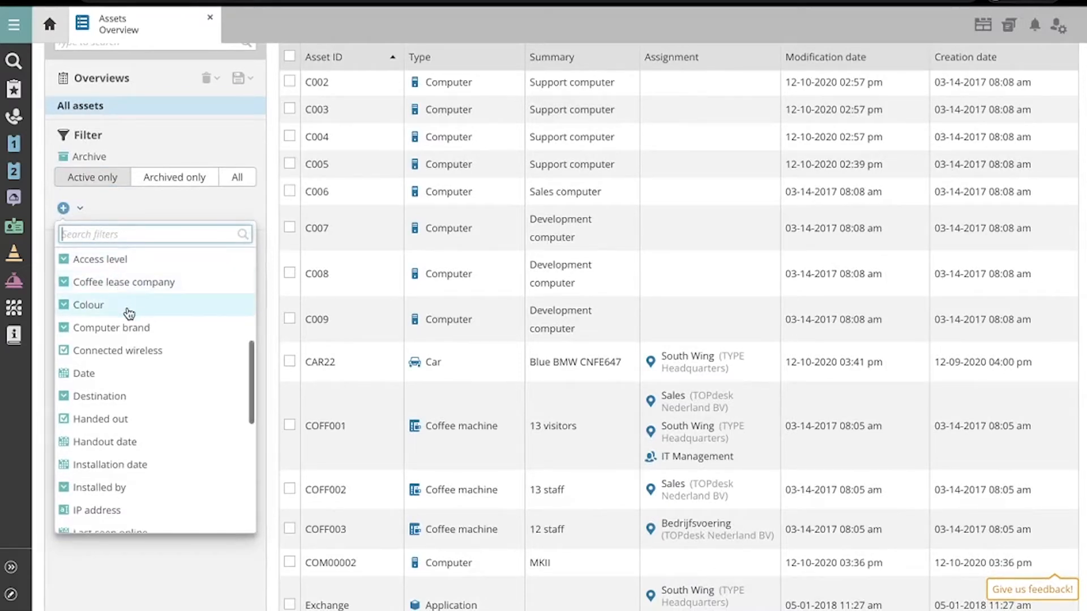
pyautogui.scroll(-3)
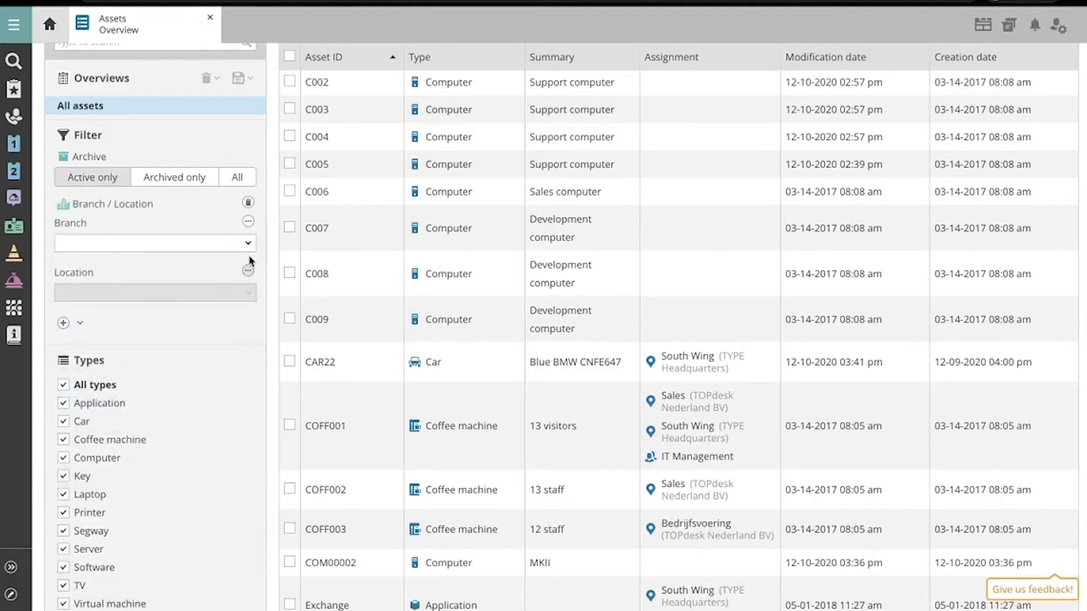
# Set the Branch / Location filter to TYPE Headquarters and South Wing.
pyautogui.click(154, 243)
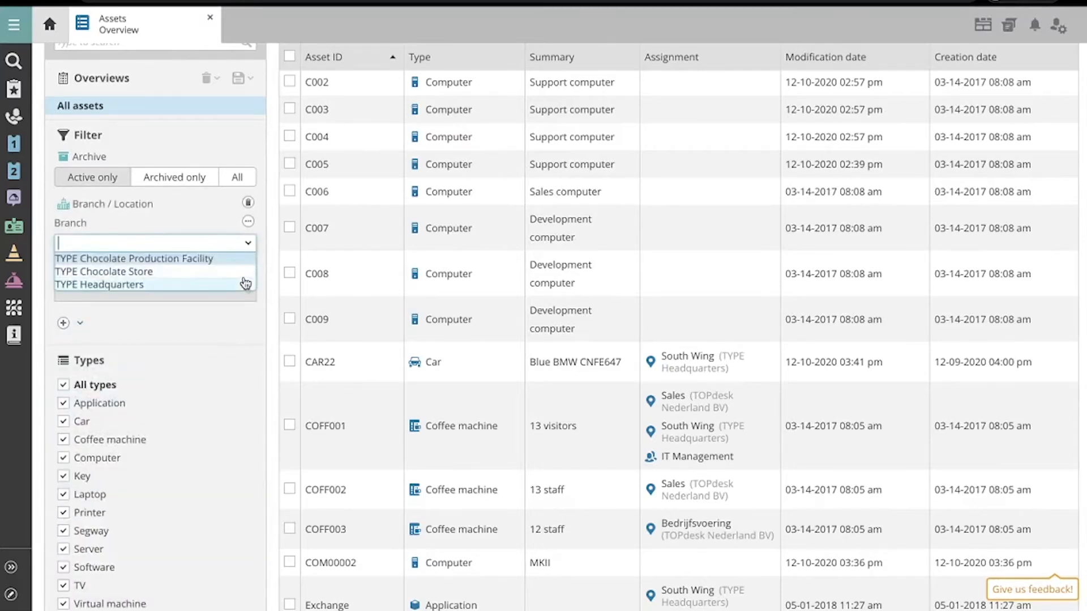
pyautogui.click(99, 285)
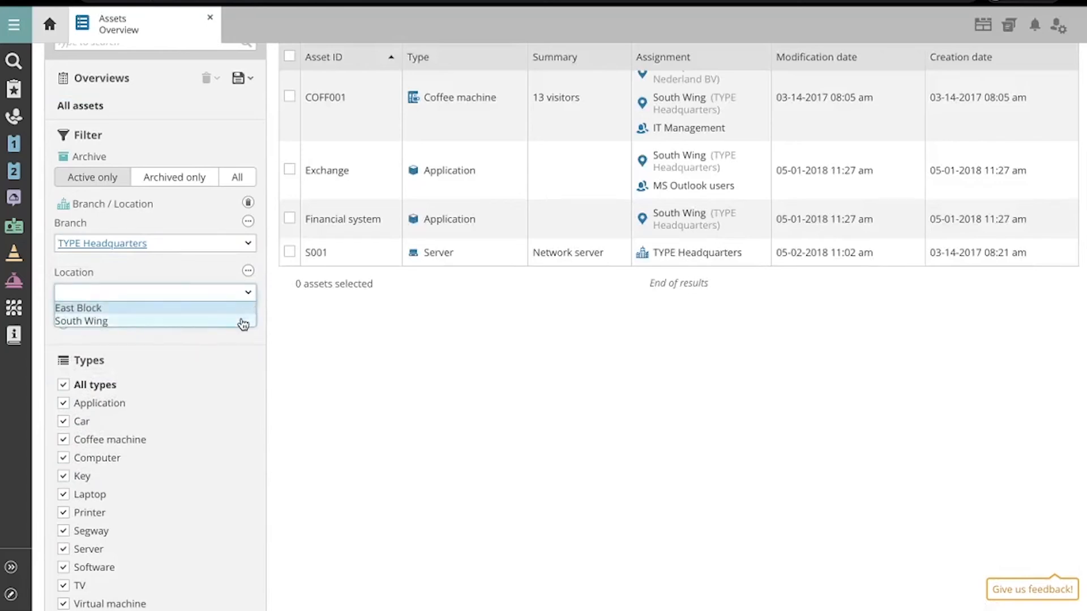
pyautogui.click(81, 321)
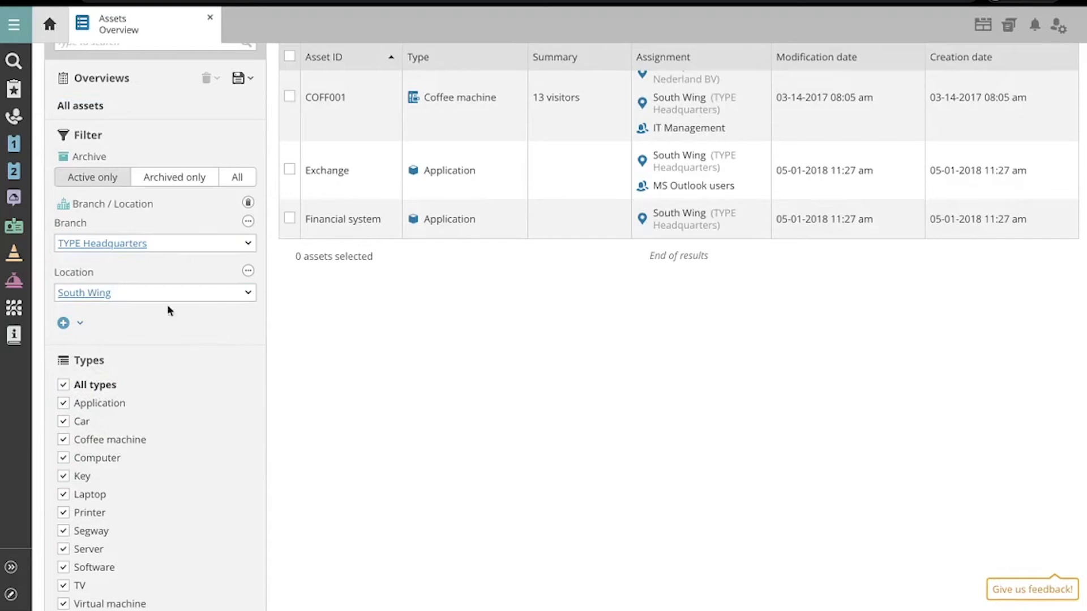
pyautogui.click(63, 323)
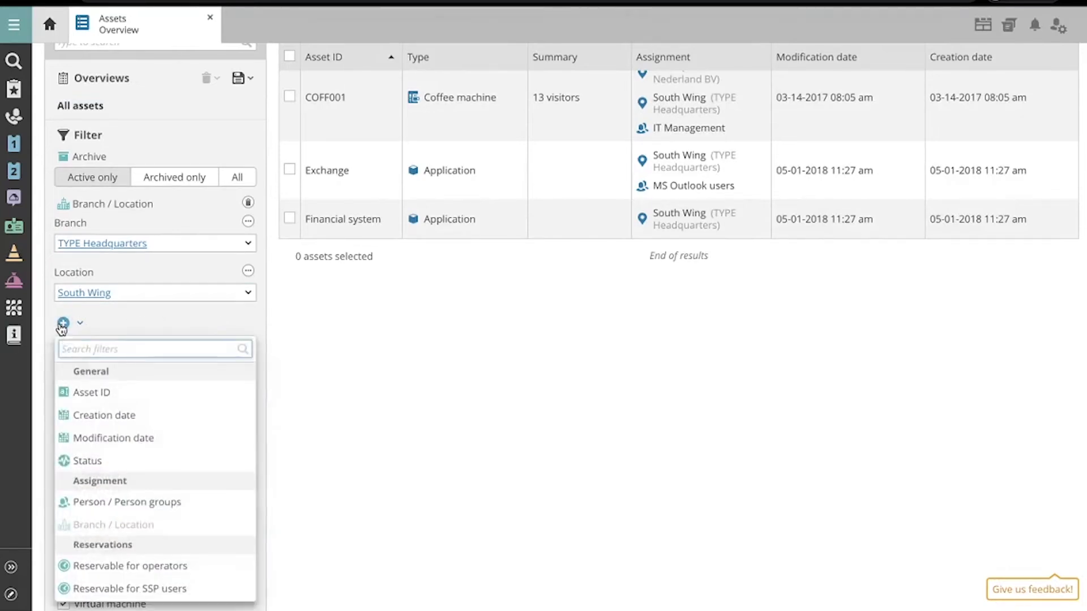
pyautogui.scroll(-3)
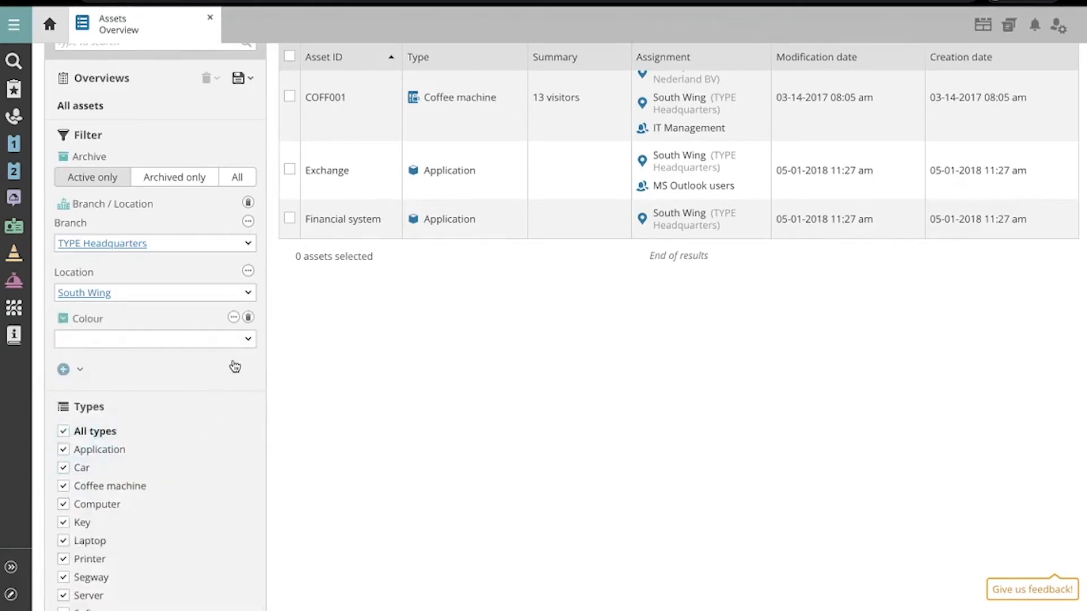
pyautogui.write('Blue')
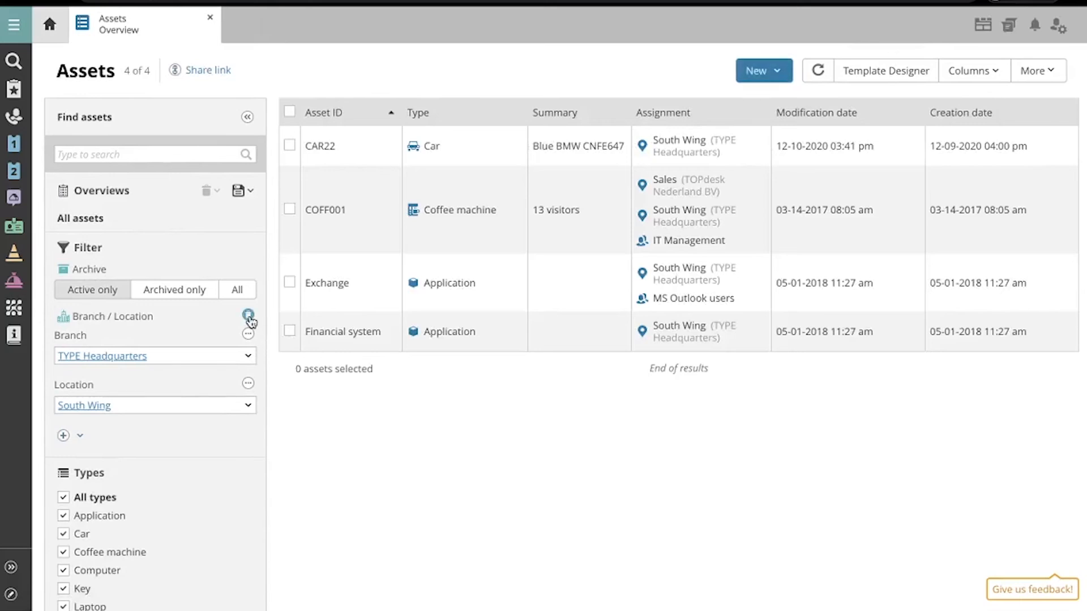
# Delete the TYPE Headquarters / South Wing Branch / Location filter.
pyautogui.click(247, 315)
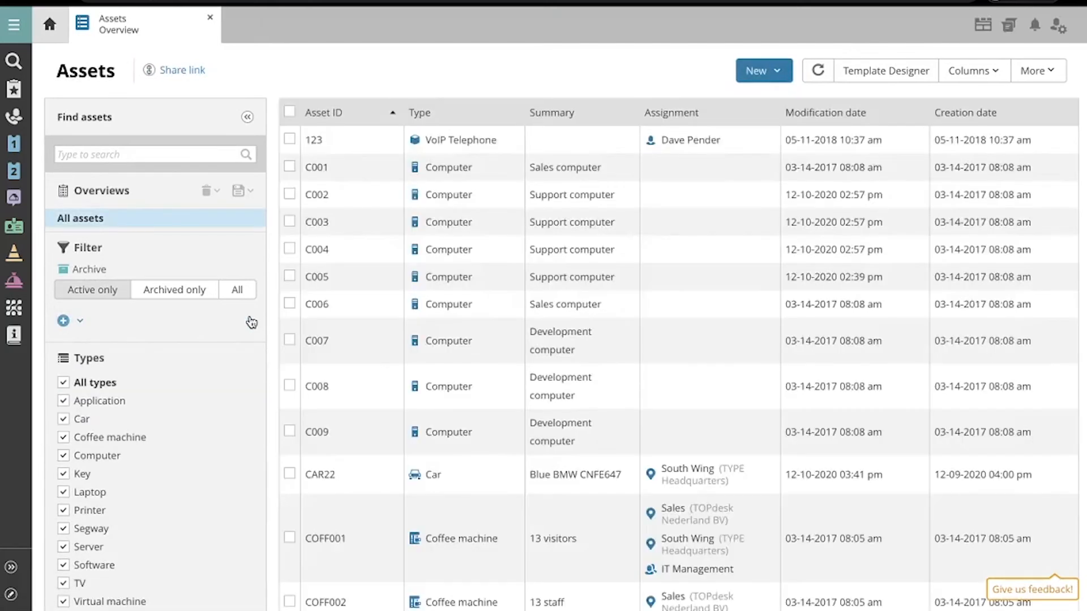
pyautogui.scroll(-3)
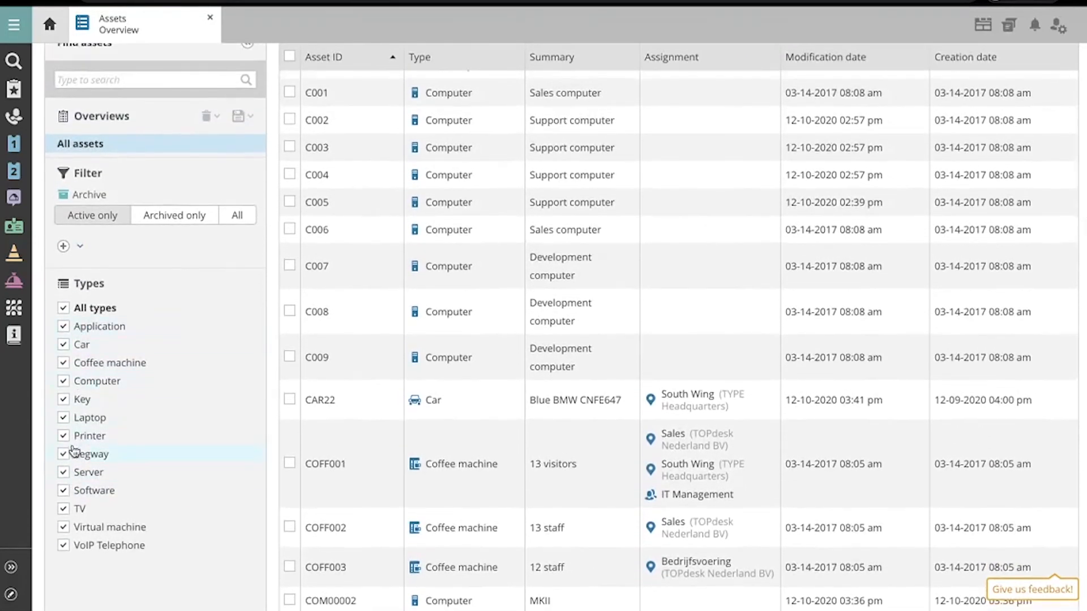
# Replace All types with only Car and Application in the Types filter.
pyautogui.click(62, 307)
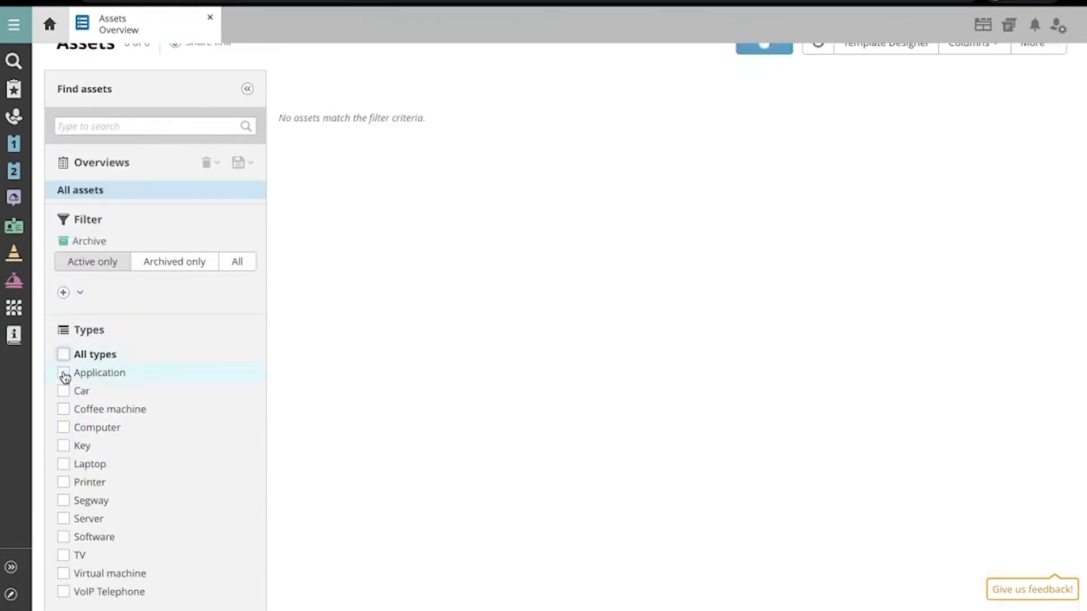
pyautogui.click(63, 390)
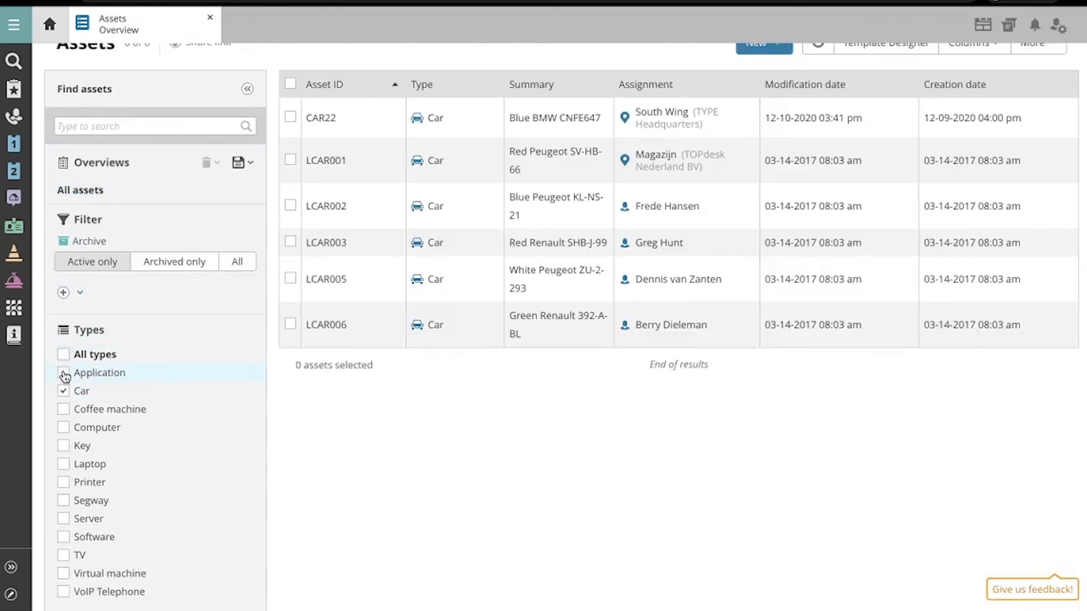
pyautogui.click(63, 373)
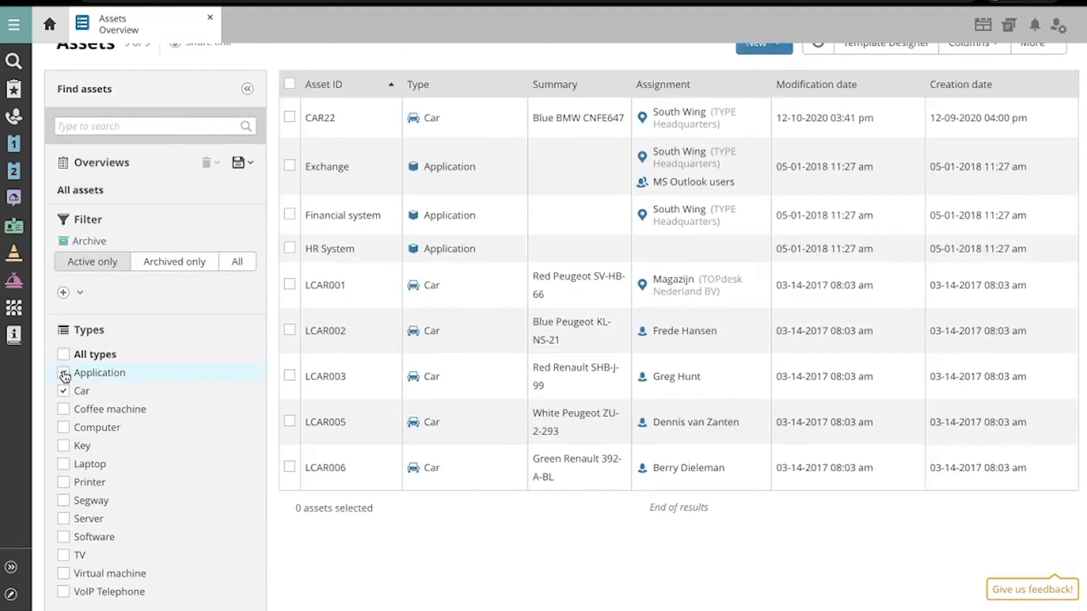